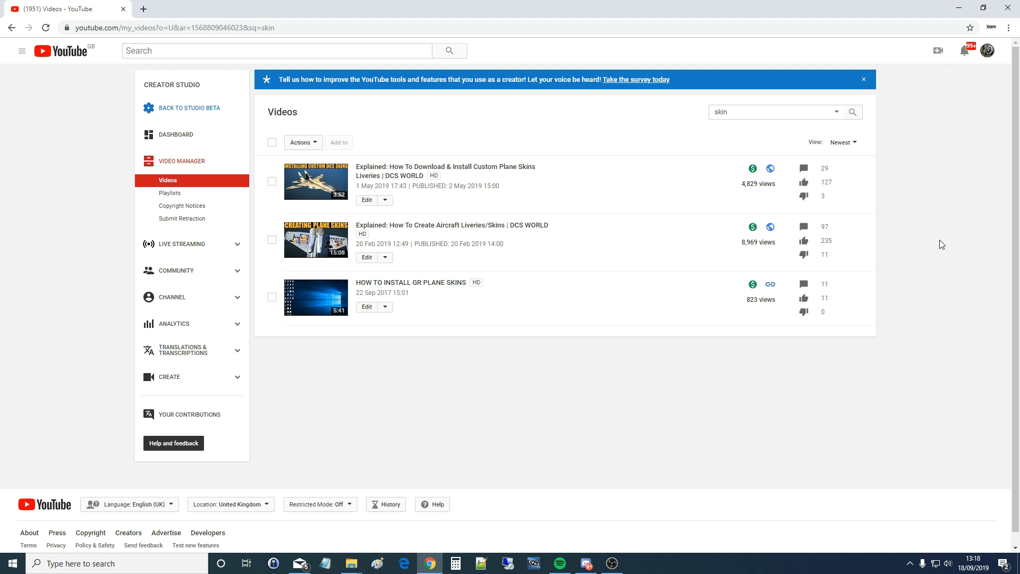
{"action": "mouse_move", "coordinate": [432, 171]}
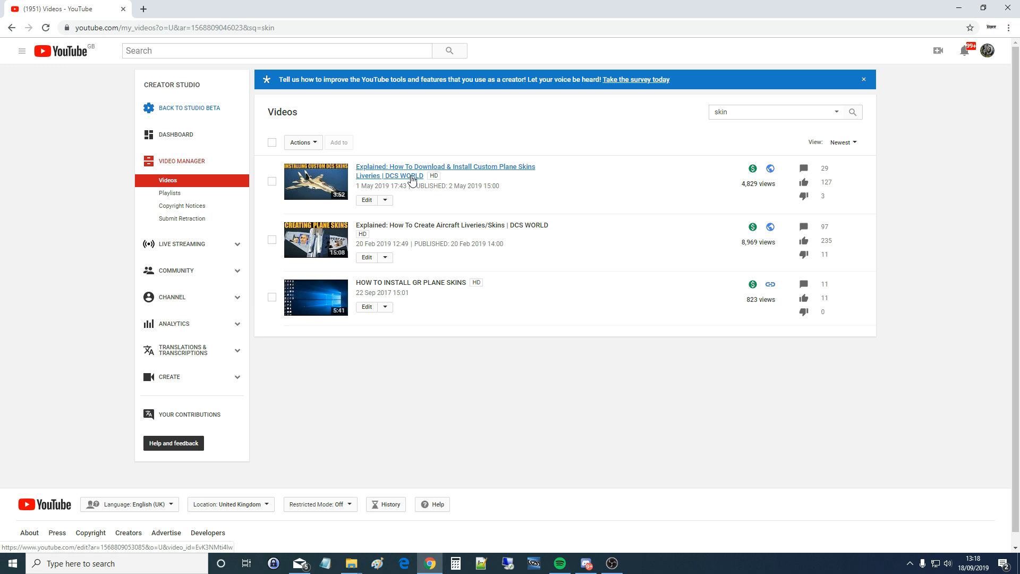
{"action": "mouse_move", "coordinate": [399, 224]}
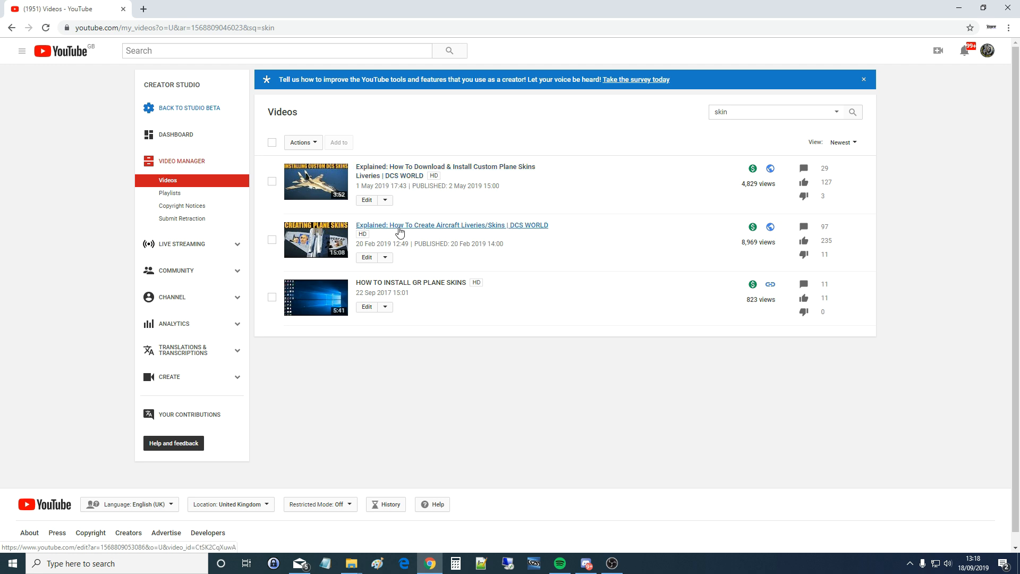
{"action": "mouse_move", "coordinate": [411, 230]}
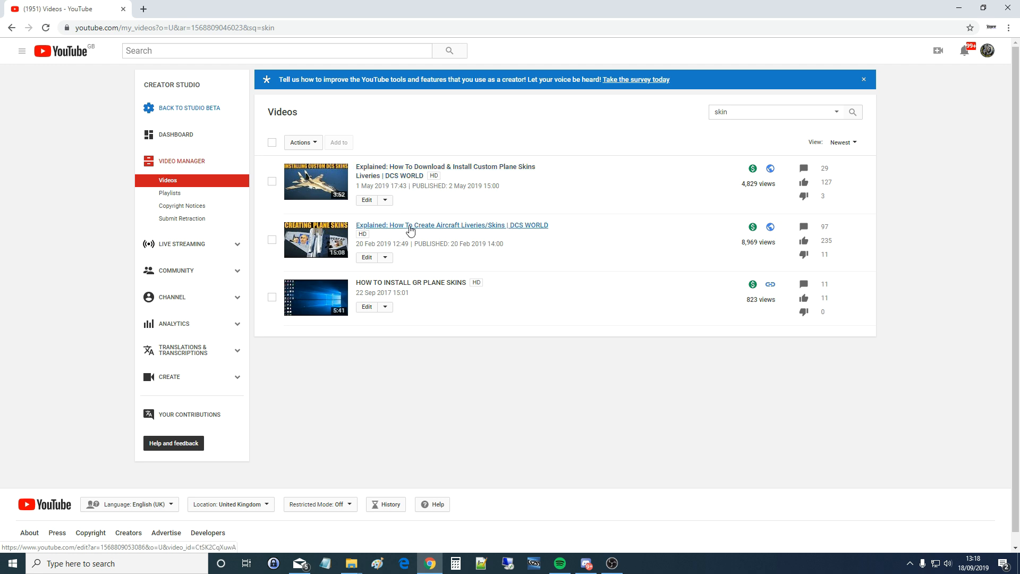
{"action": "mouse_move", "coordinate": [494, 171]}
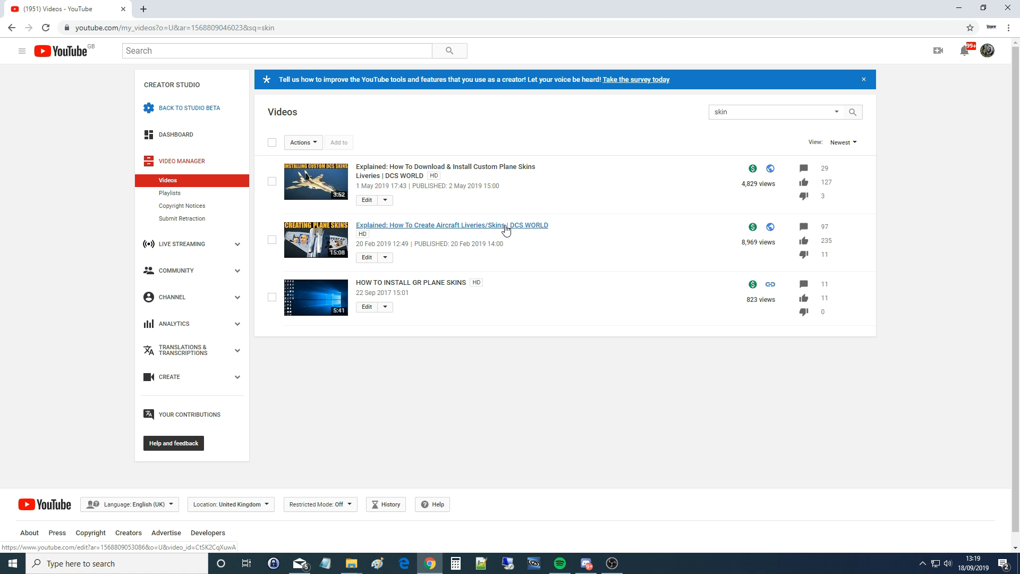
{"action": "mouse_move", "coordinate": [426, 170]}
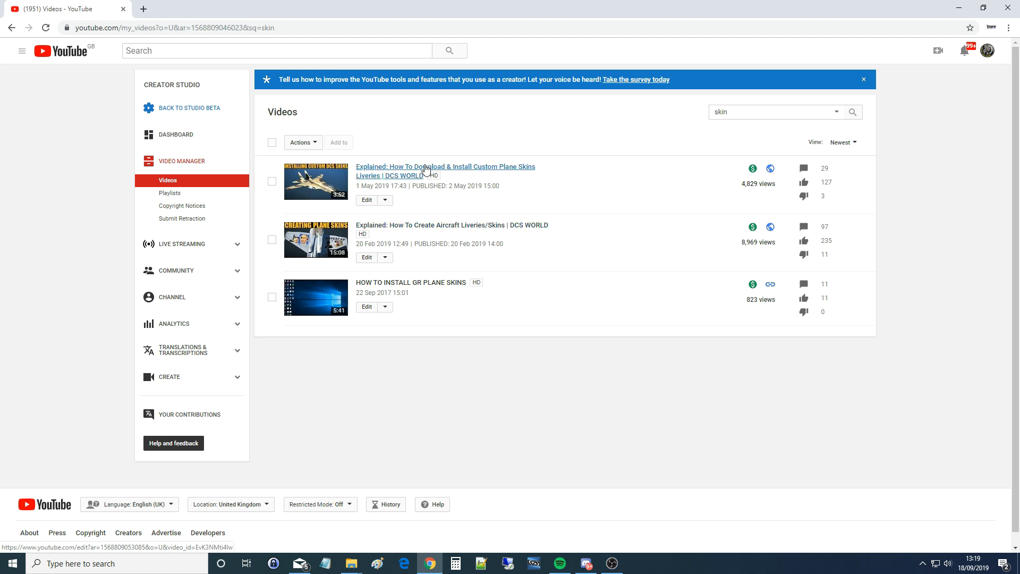
{"action": "mouse_move", "coordinate": [416, 226]}
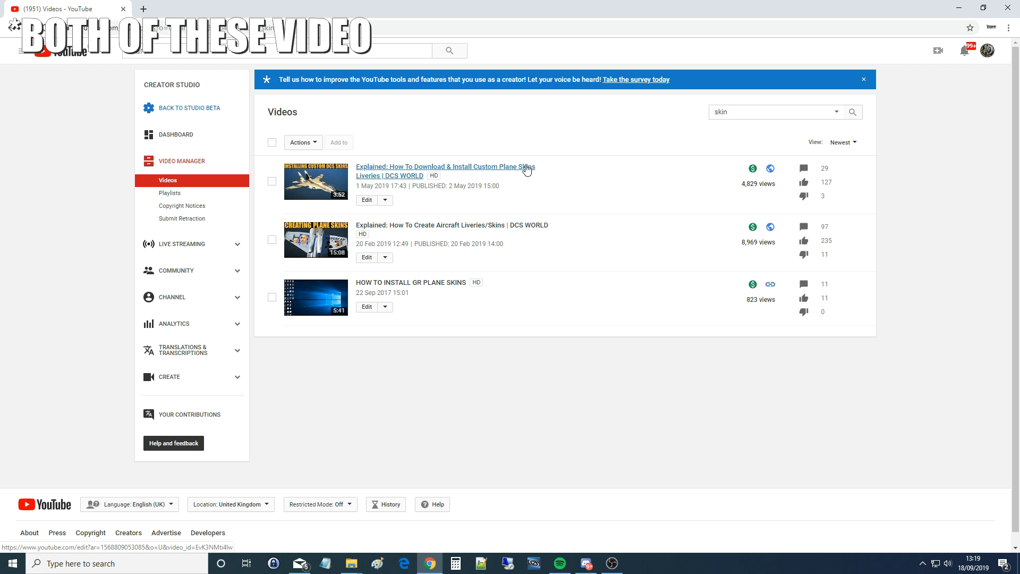
{"action": "mouse_move", "coordinate": [536, 228]}
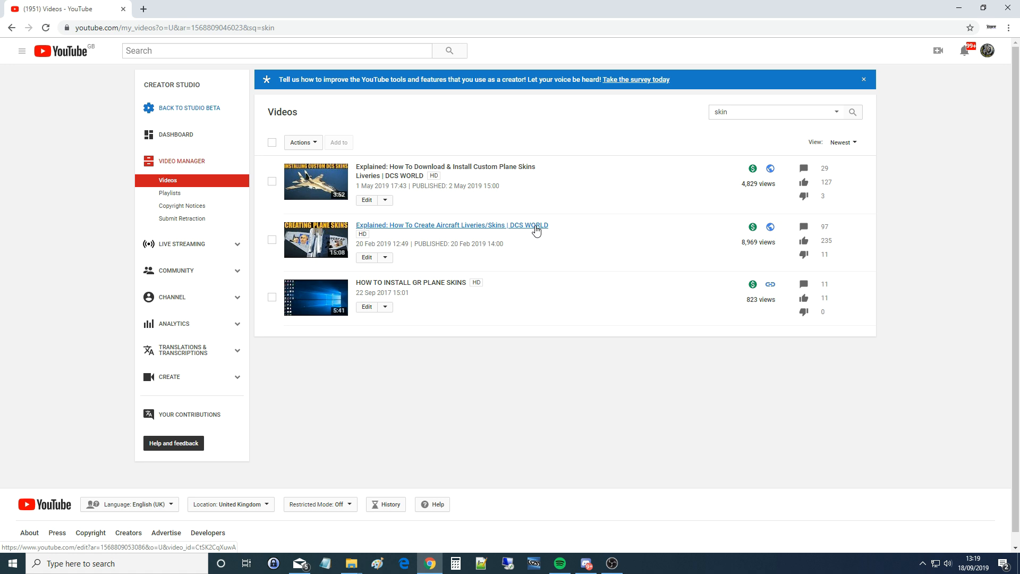
{"action": "mouse_move", "coordinate": [567, 228]}
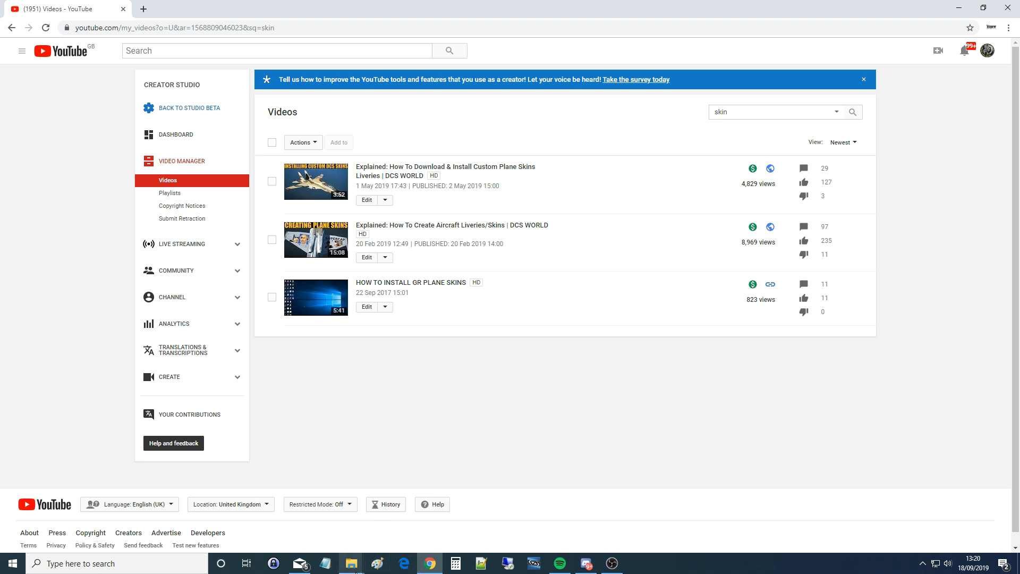
Browse C:\Users, the user folder and Saved Games into the DCS folder.
{"action": "left_click", "coordinate": [350, 563]}
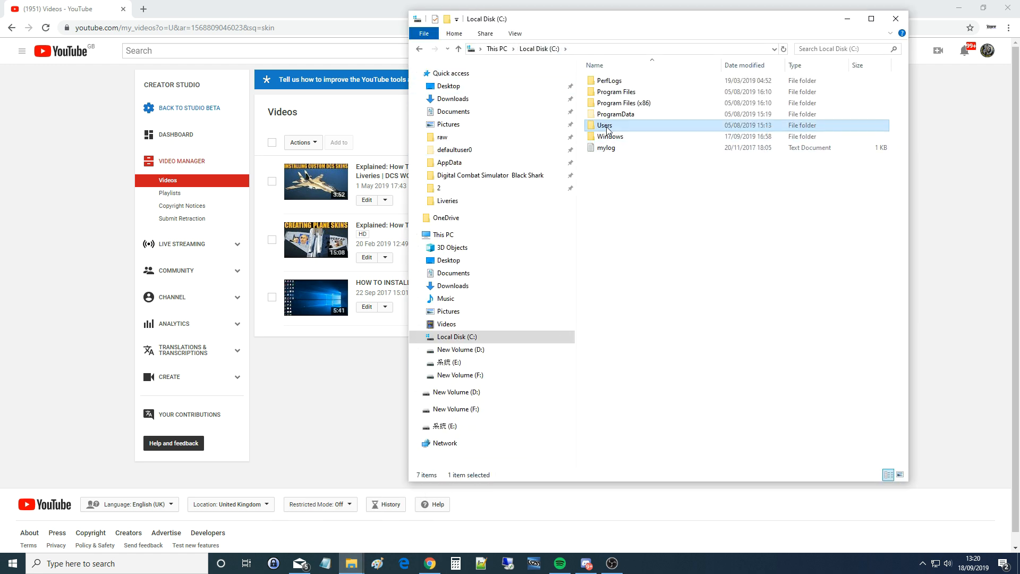
{"action": "double_click", "coordinate": [605, 124]}
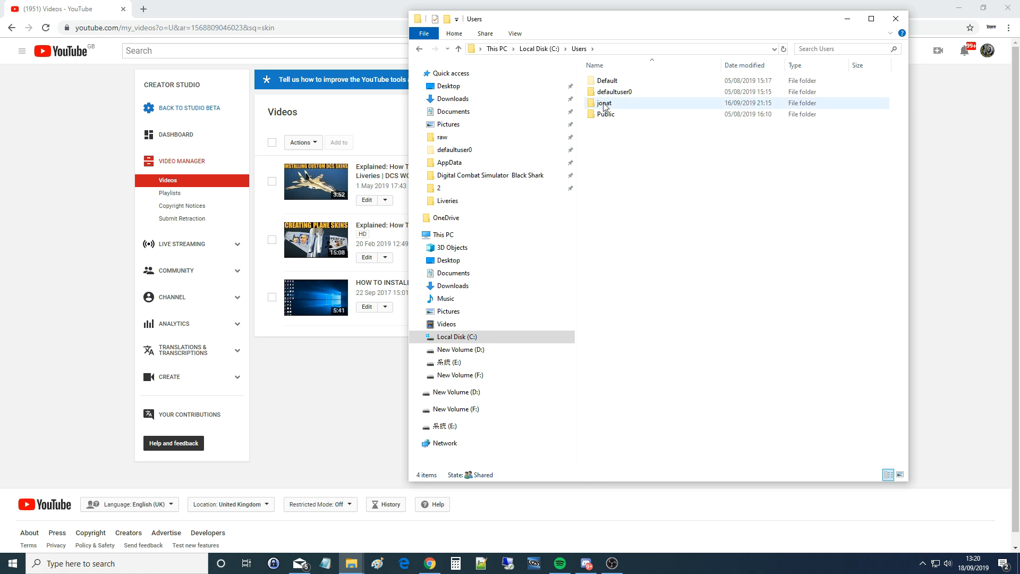
{"action": "double_click", "coordinate": [603, 103]}
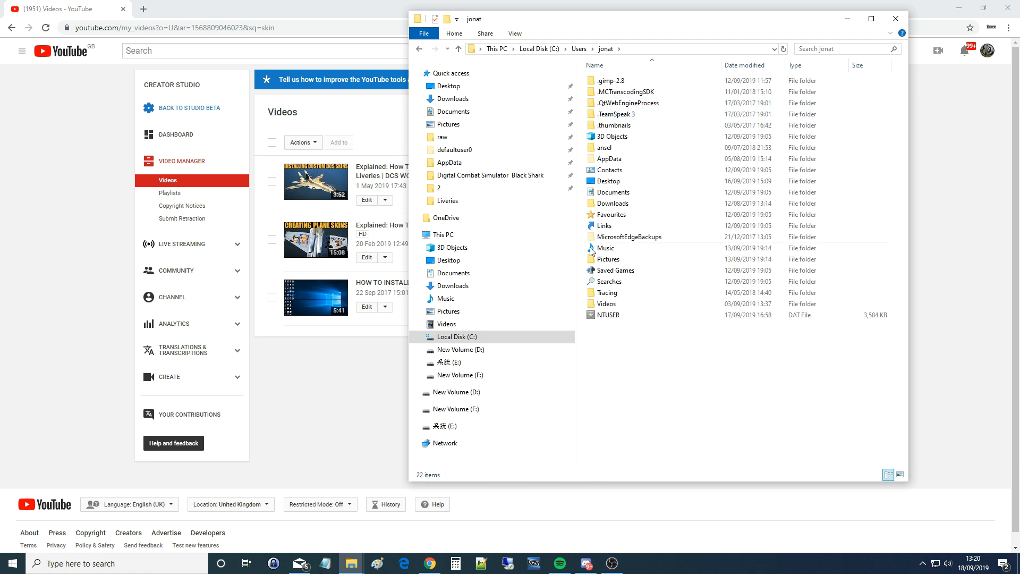
{"action": "double_click", "coordinate": [614, 270]}
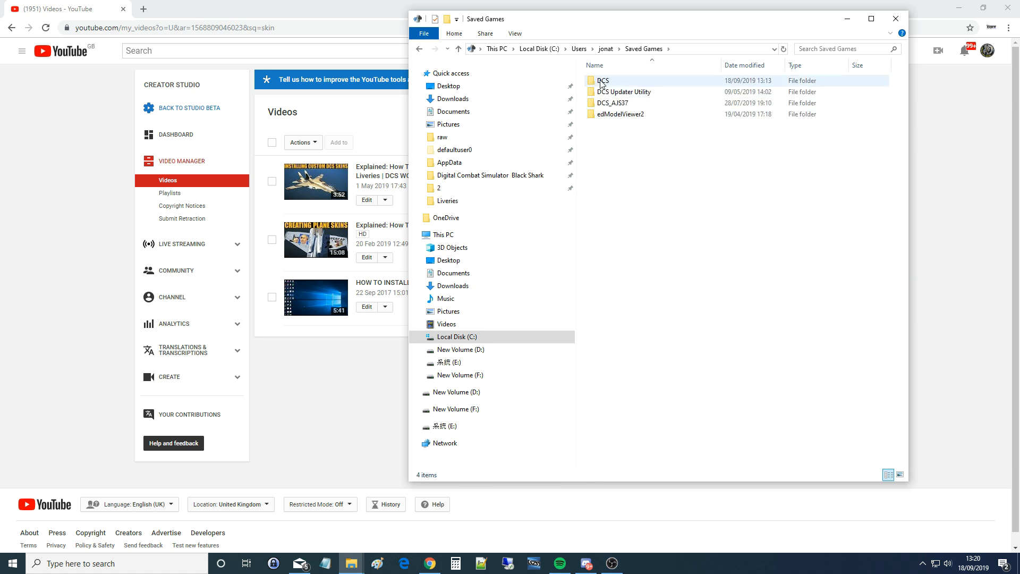
{"action": "mouse_move", "coordinate": [603, 81]}
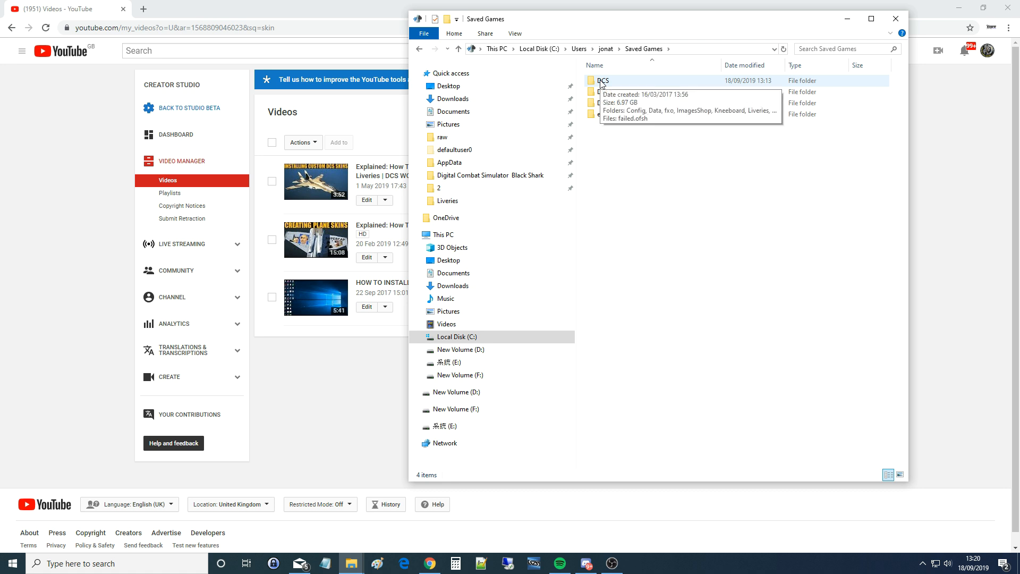
{"action": "double_click", "coordinate": [602, 80]}
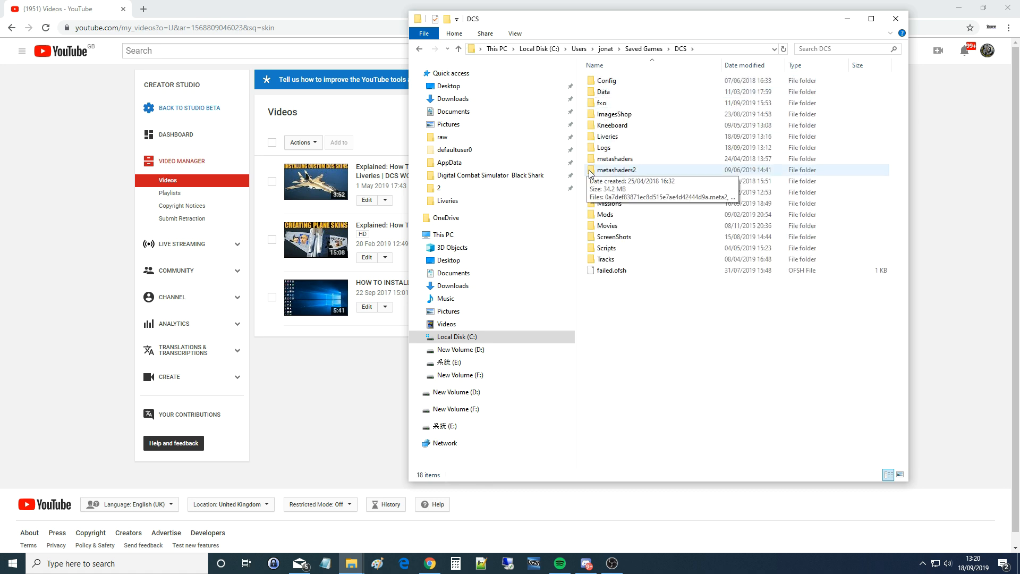
{"action": "mouse_move", "coordinate": [608, 136]}
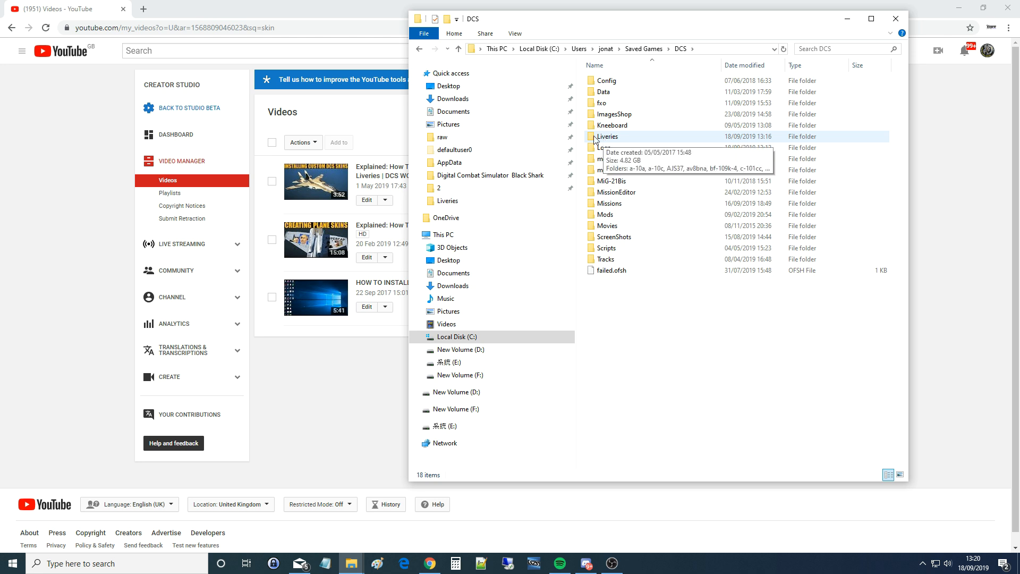
{"action": "double_click", "coordinate": [606, 136]}
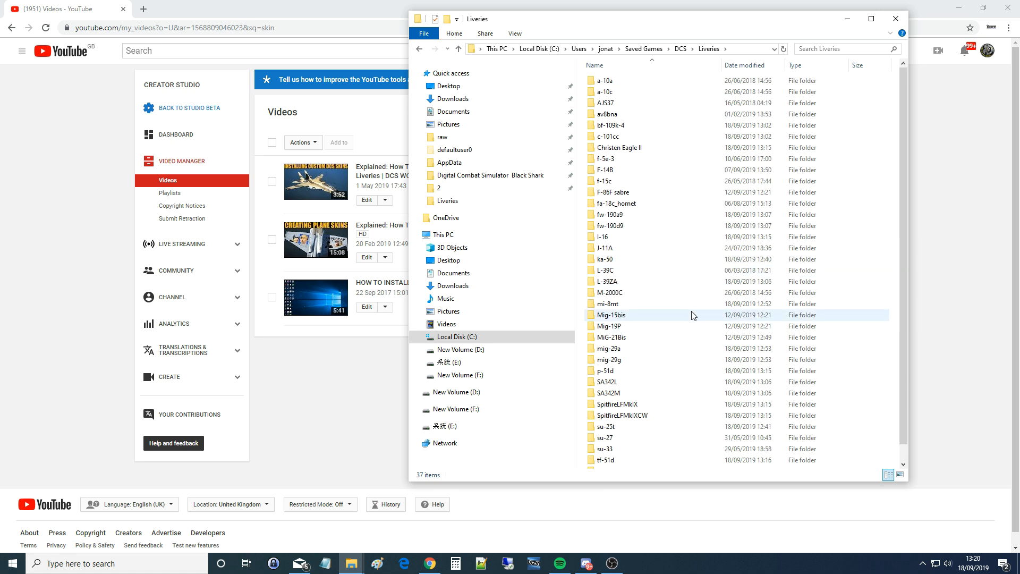
{"action": "mouse_move", "coordinate": [852, 481]}
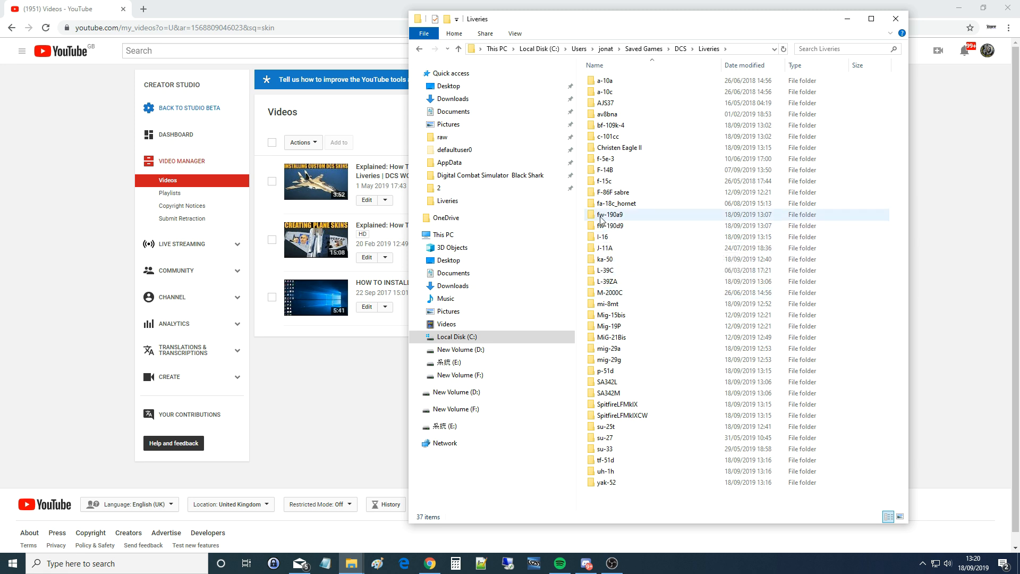
{"action": "mouse_move", "coordinate": [609, 215]}
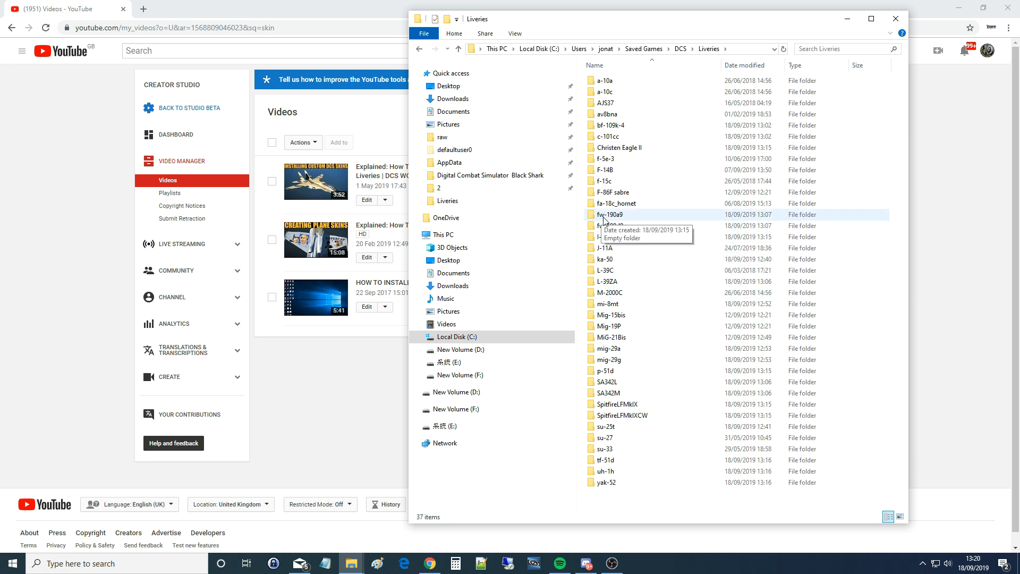
{"action": "mouse_move", "coordinate": [623, 92]}
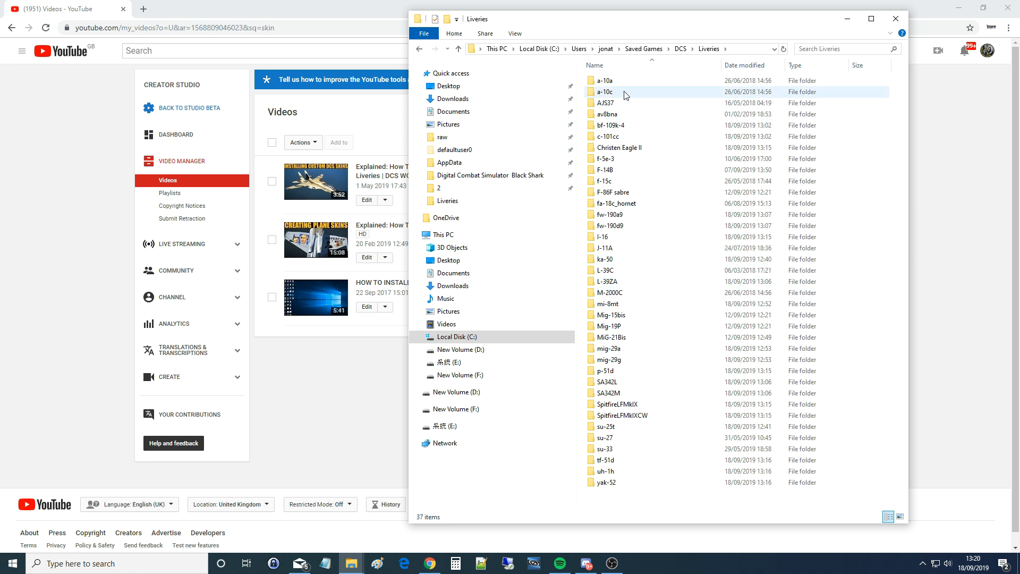
{"action": "left_click", "coordinate": [605, 482]}
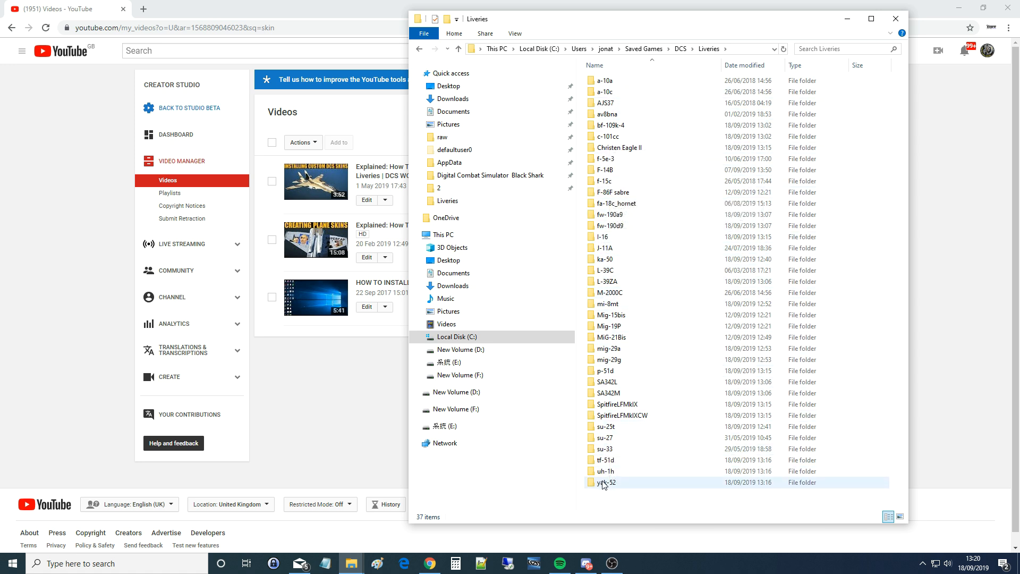
{"action": "mouse_move", "coordinate": [680, 360]}
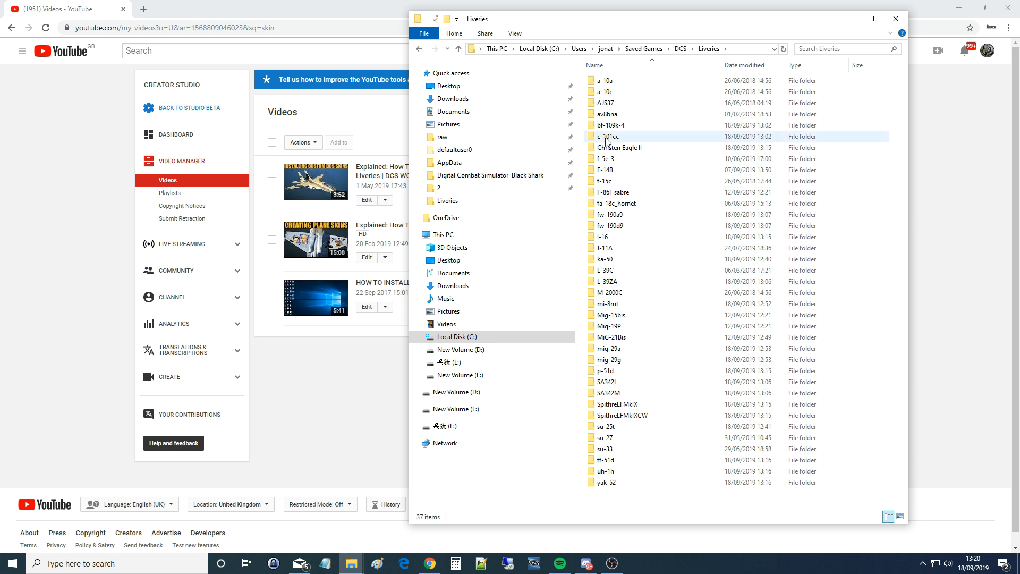
{"action": "mouse_move", "coordinate": [611, 103]}
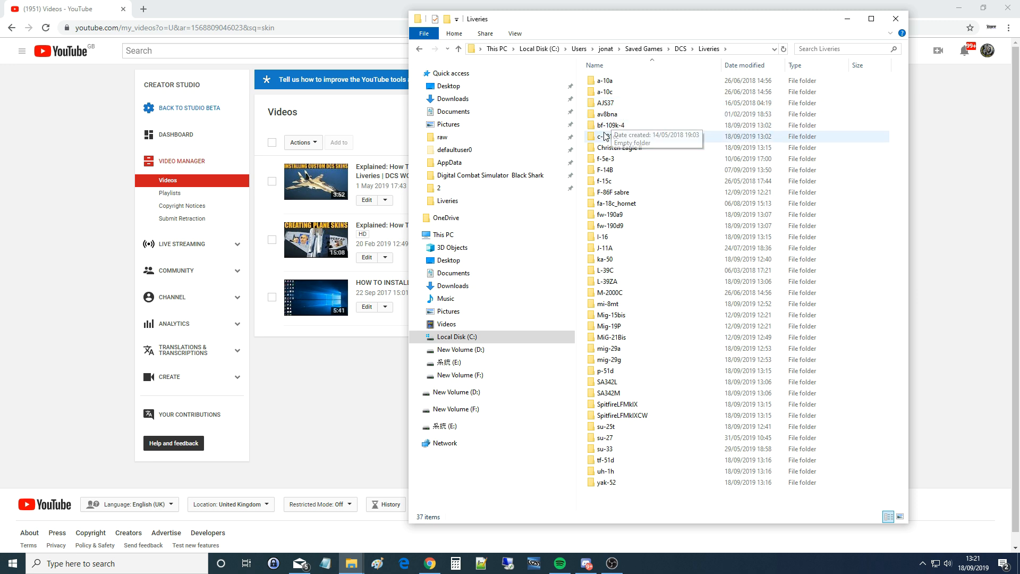
{"action": "mouse_move", "coordinate": [652, 148]}
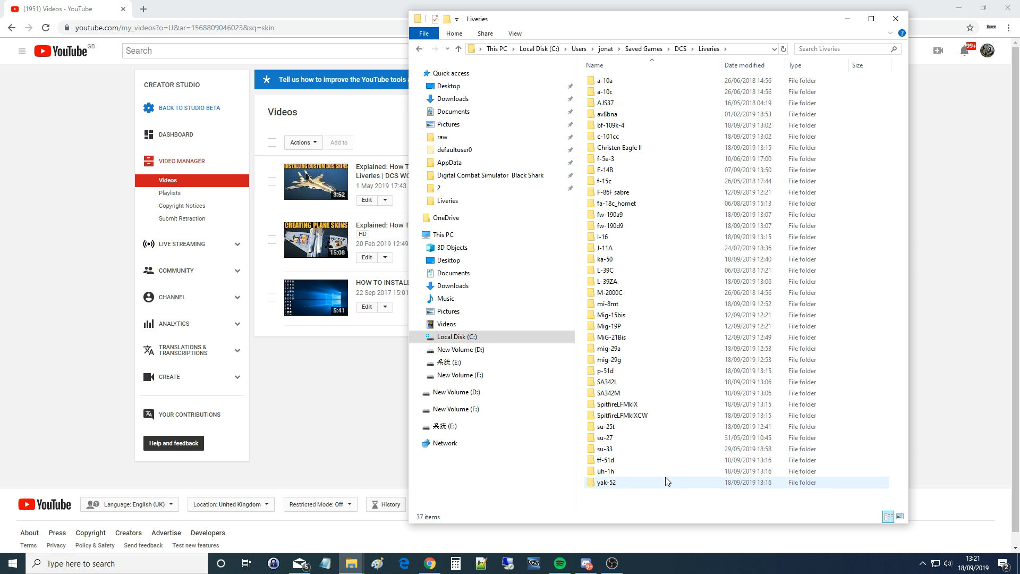
{"action": "mouse_move", "coordinate": [667, 426]}
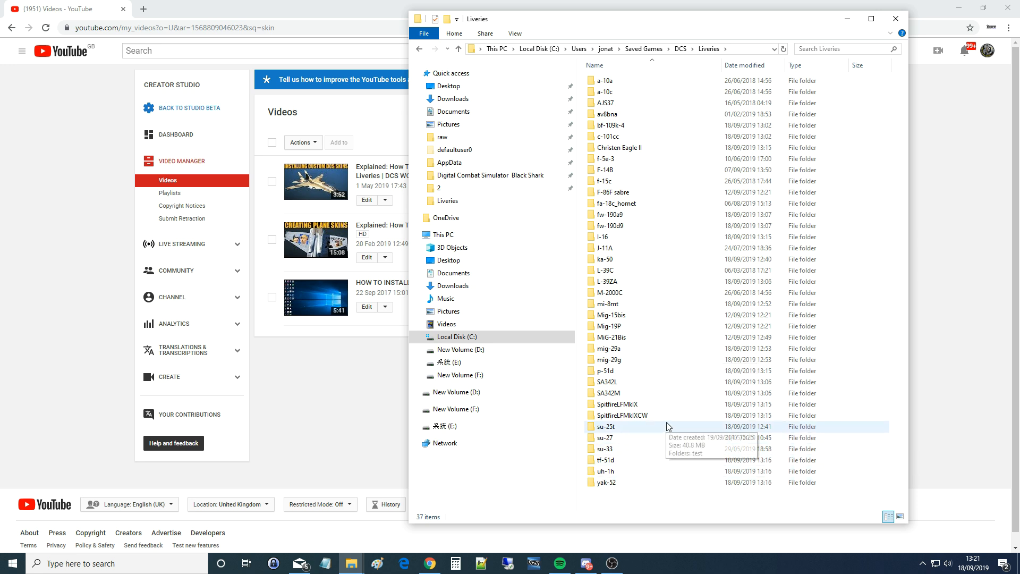
{"action": "mouse_move", "coordinate": [700, 460]}
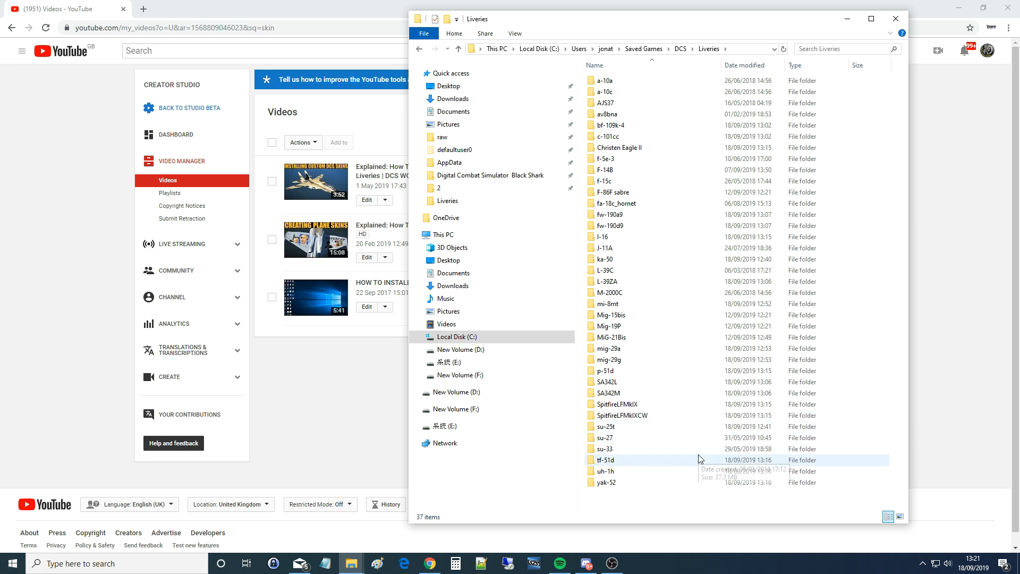
{"action": "mouse_move", "coordinate": [698, 500]}
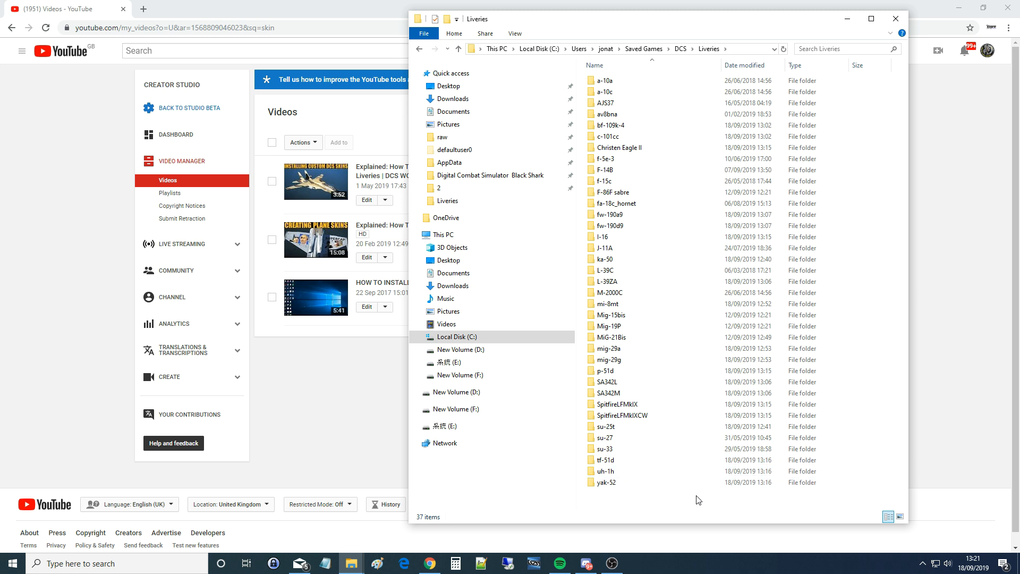
{"action": "mouse_move", "coordinate": [606, 156]}
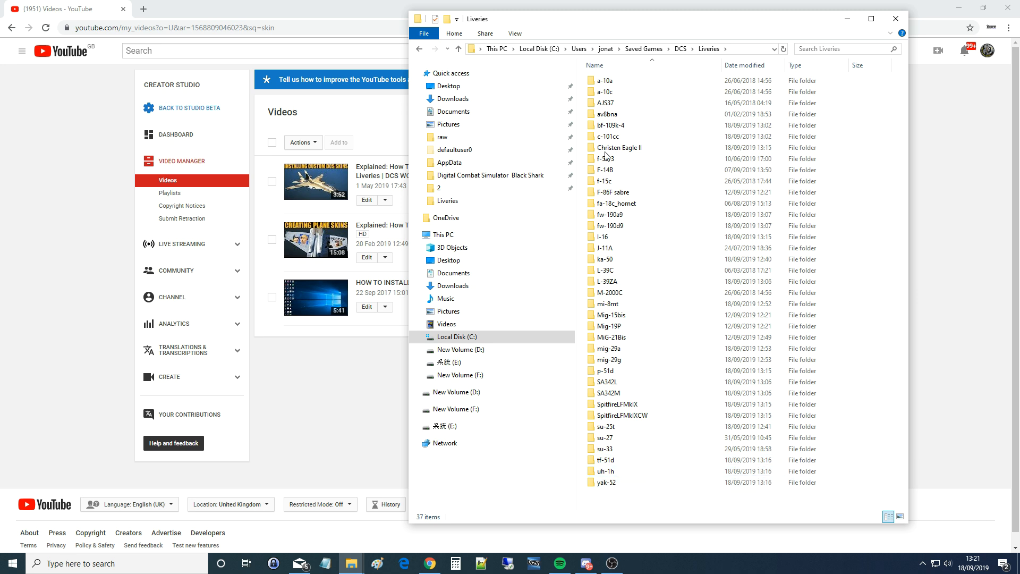
{"action": "left_click", "coordinate": [606, 248]}
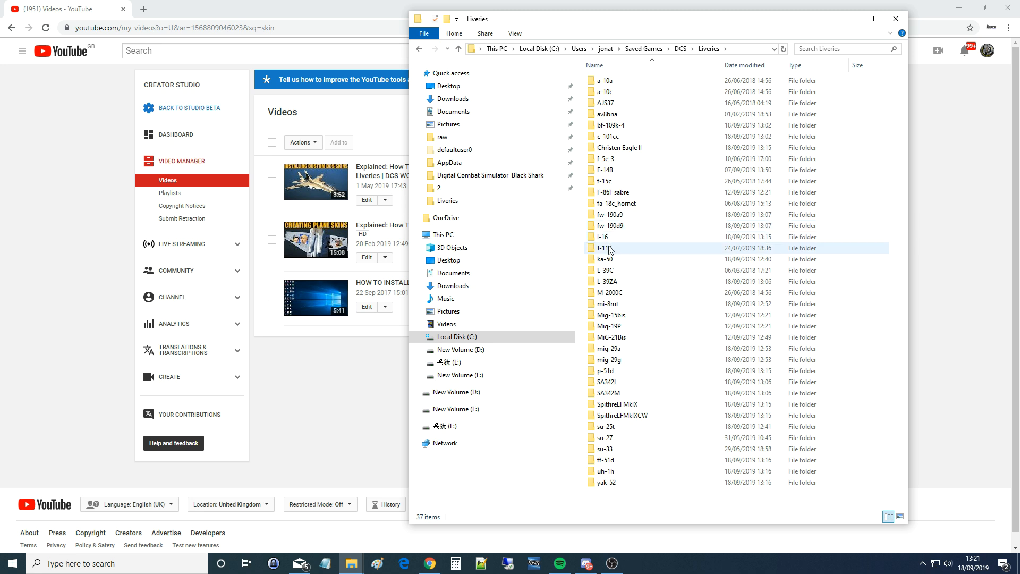
{"action": "left_click", "coordinate": [605, 471]}
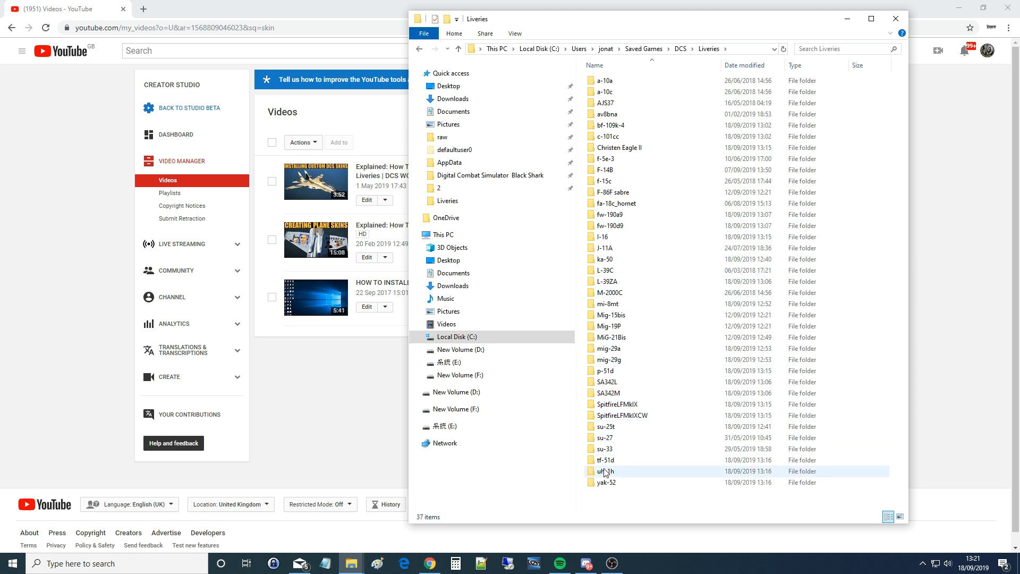
{"action": "mouse_move", "coordinate": [605, 471]}
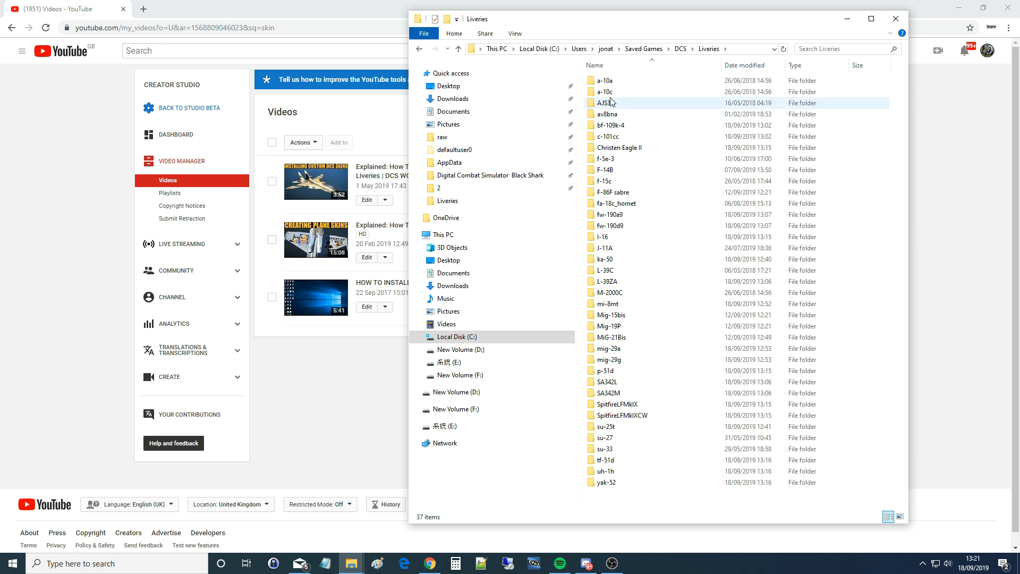
{"action": "mouse_move", "coordinate": [605, 102]}
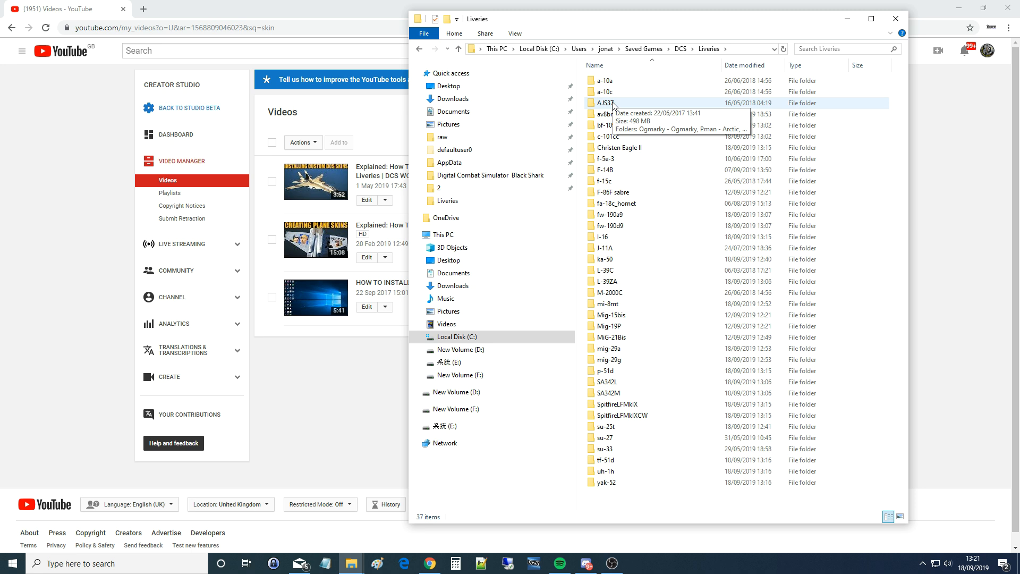
{"action": "mouse_move", "coordinate": [356, 563]}
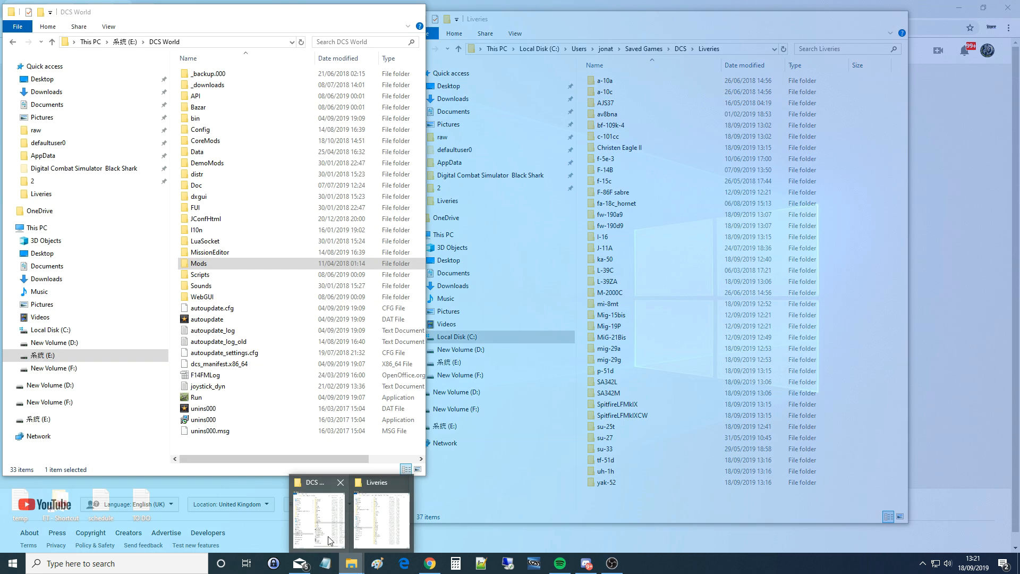
In the DCS World window, open Mods\aircraft on drive E and select F14.
{"action": "left_click", "coordinate": [318, 514]}
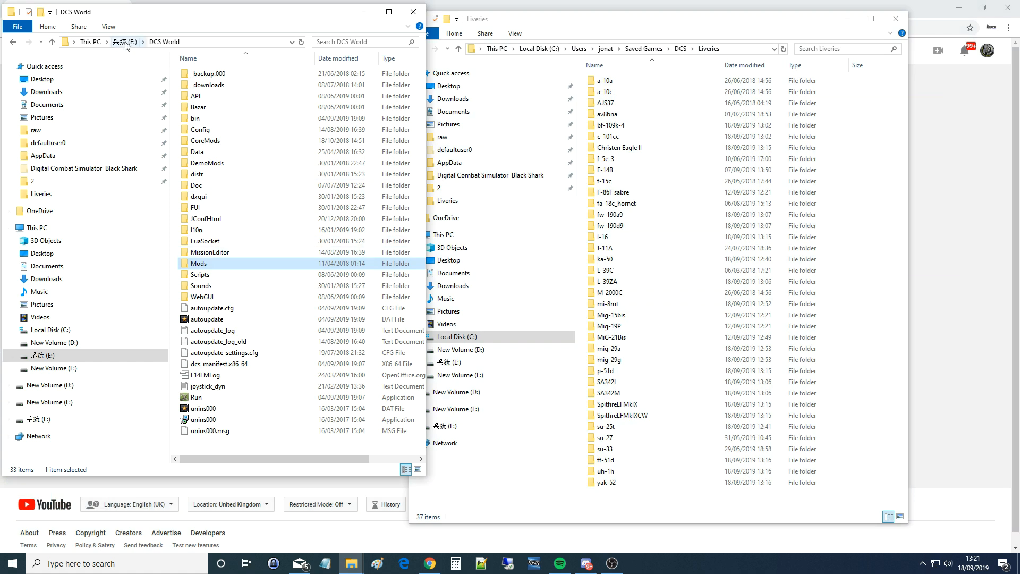
{"action": "mouse_move", "coordinate": [165, 47]}
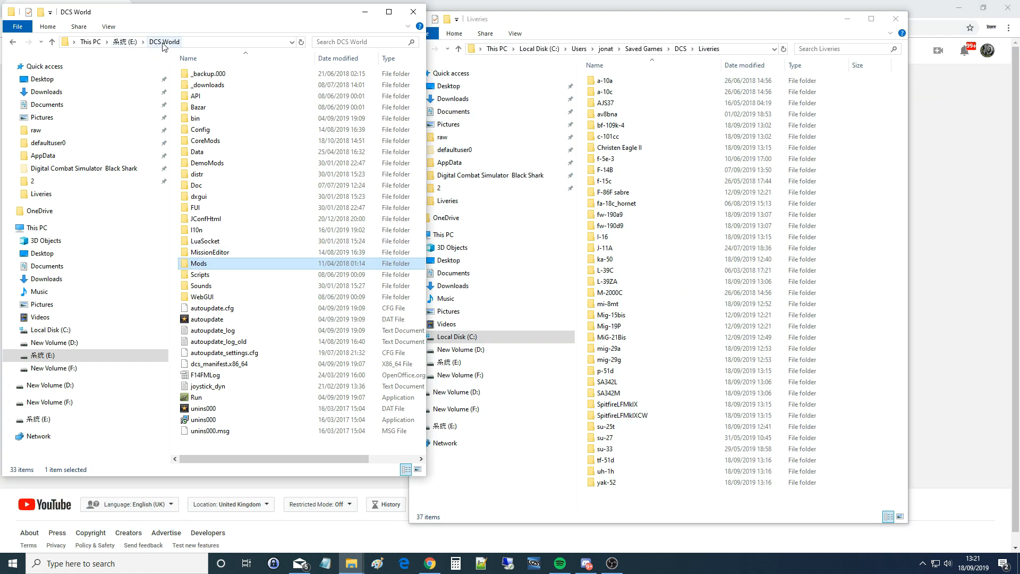
{"action": "double_click", "coordinate": [198, 263]}
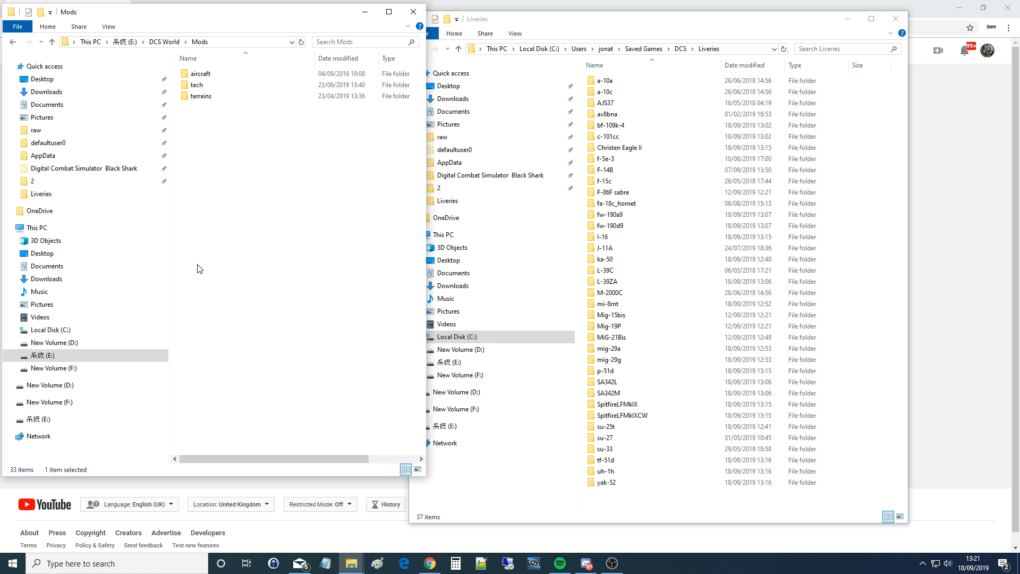
{"action": "double_click", "coordinate": [201, 72]}
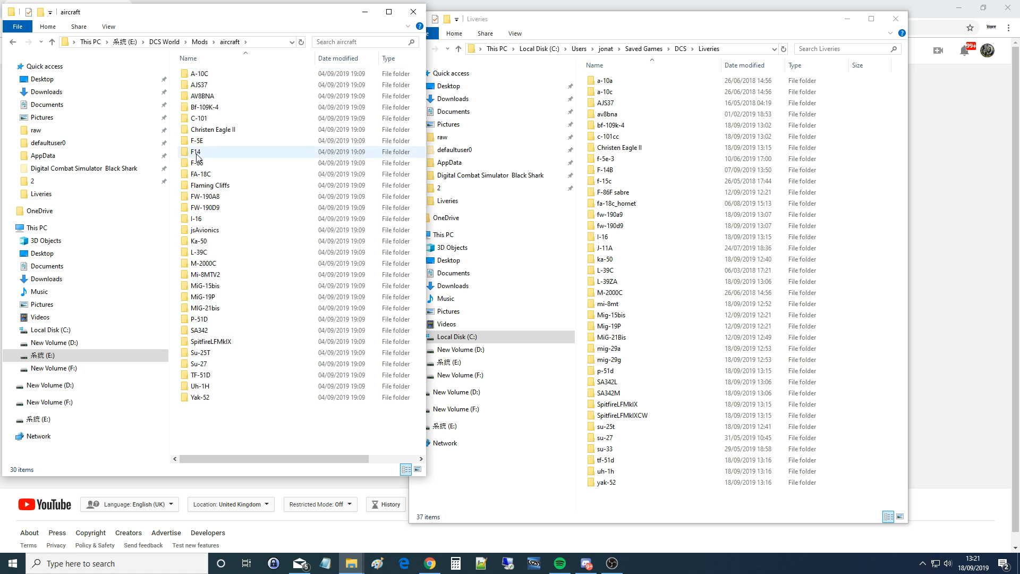
{"action": "left_click", "coordinate": [195, 152]}
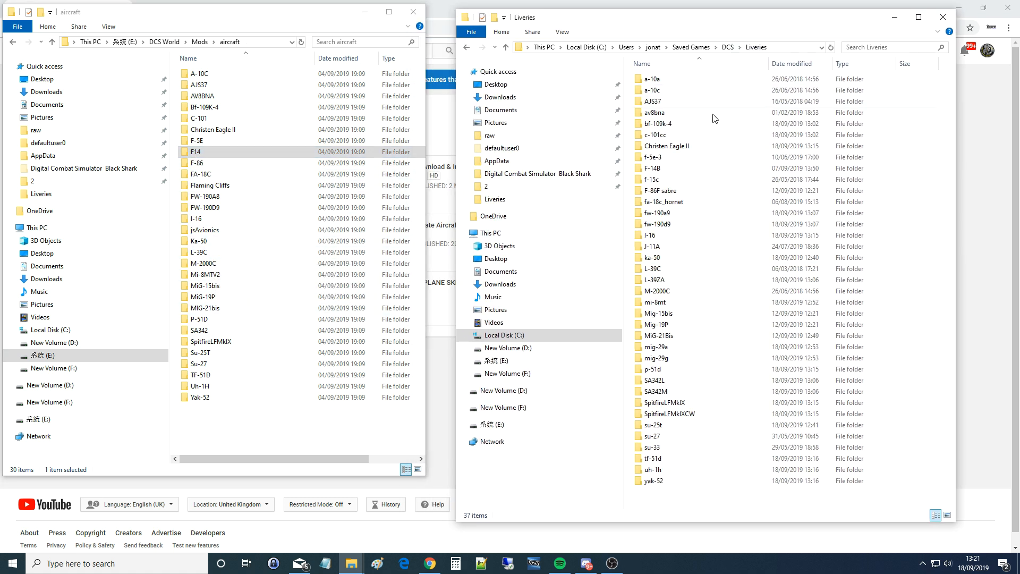
Select matching folders in both windows: F14/F-14B, FA-18C, SA342/SA342L, C-101/c-101cc.
{"action": "left_click", "coordinate": [652, 168]}
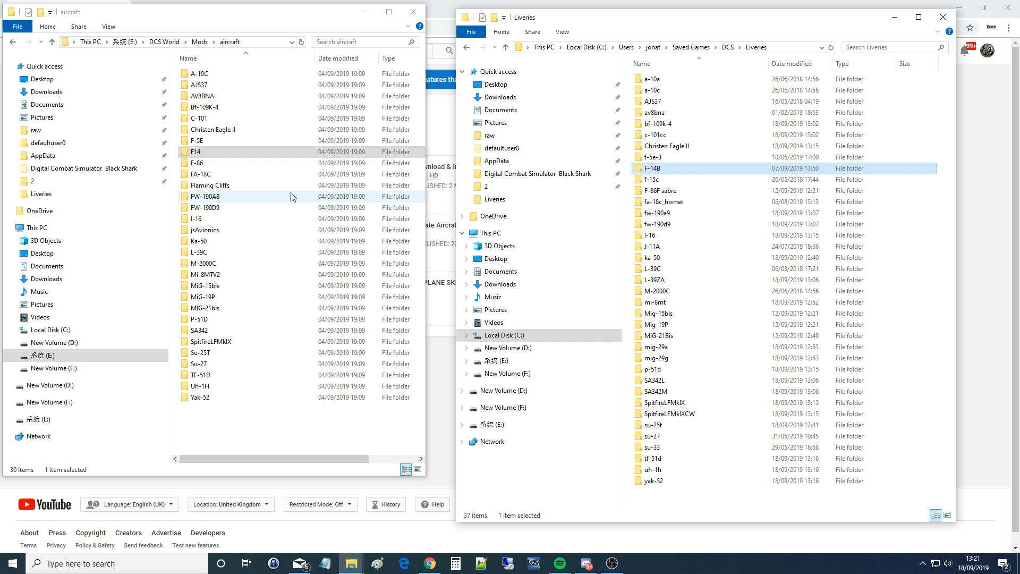
{"action": "left_click", "coordinate": [203, 174]}
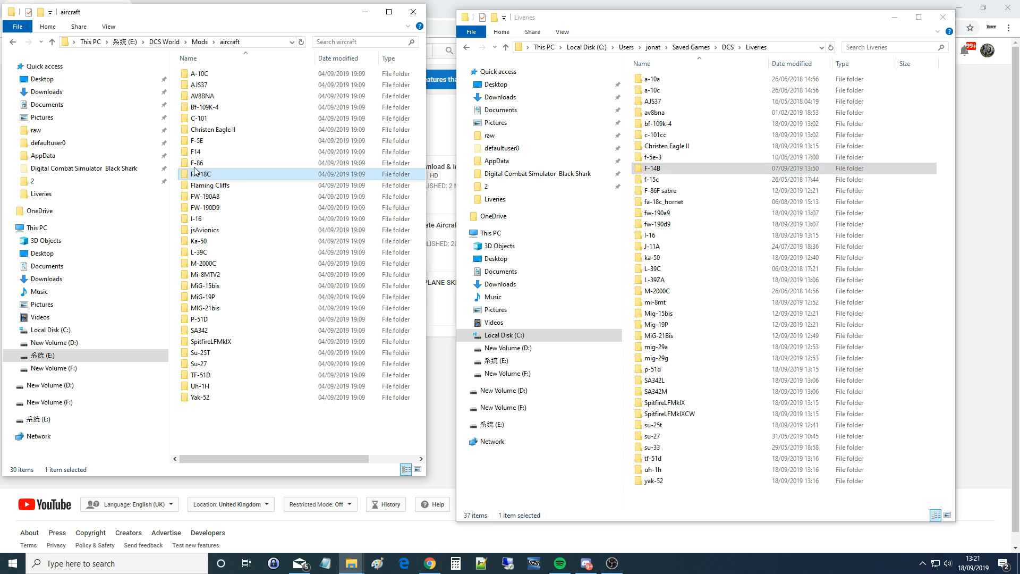
{"action": "mouse_move", "coordinate": [200, 174]}
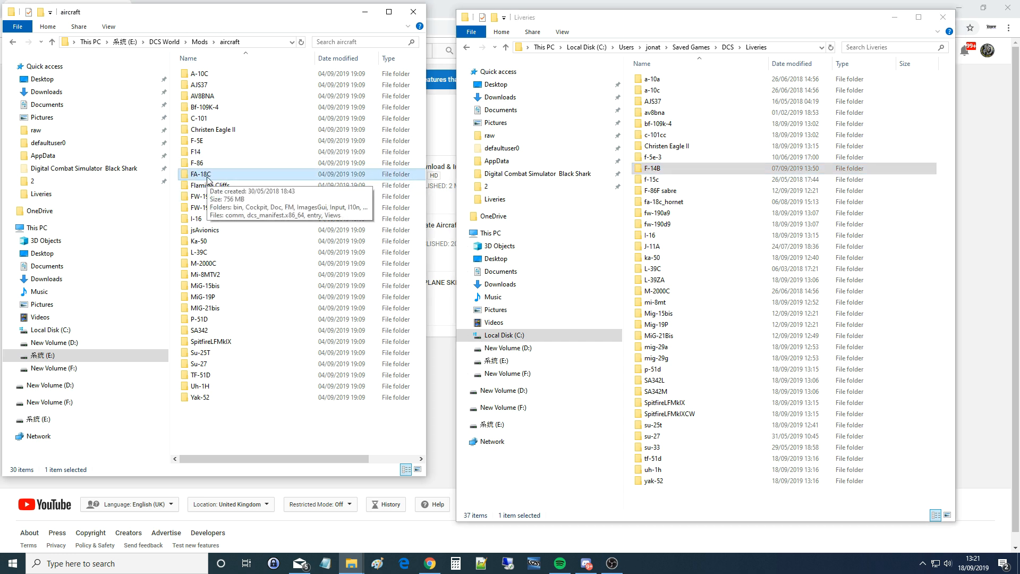
{"action": "mouse_move", "coordinate": [709, 27]}
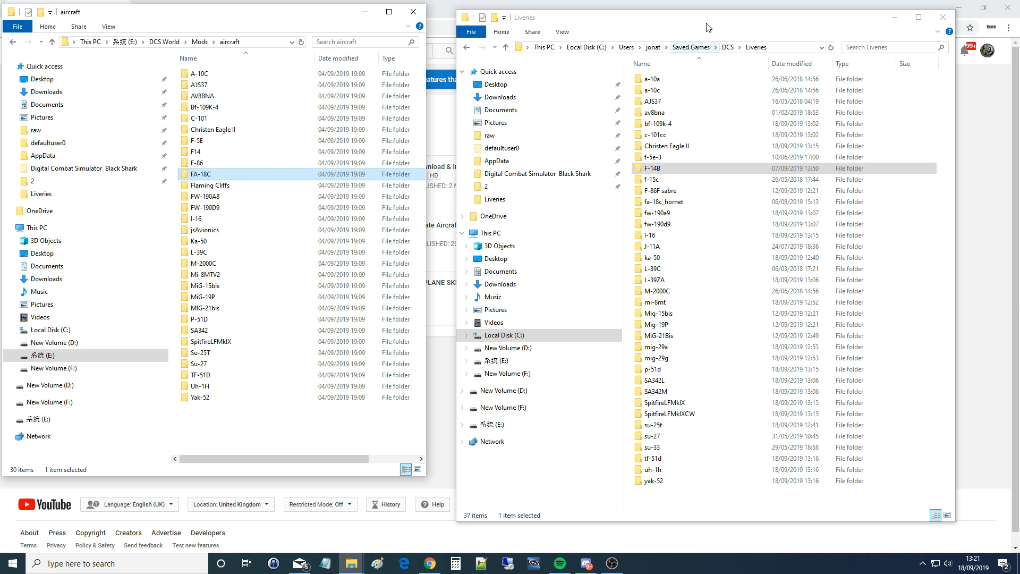
{"action": "mouse_move", "coordinate": [663, 201]}
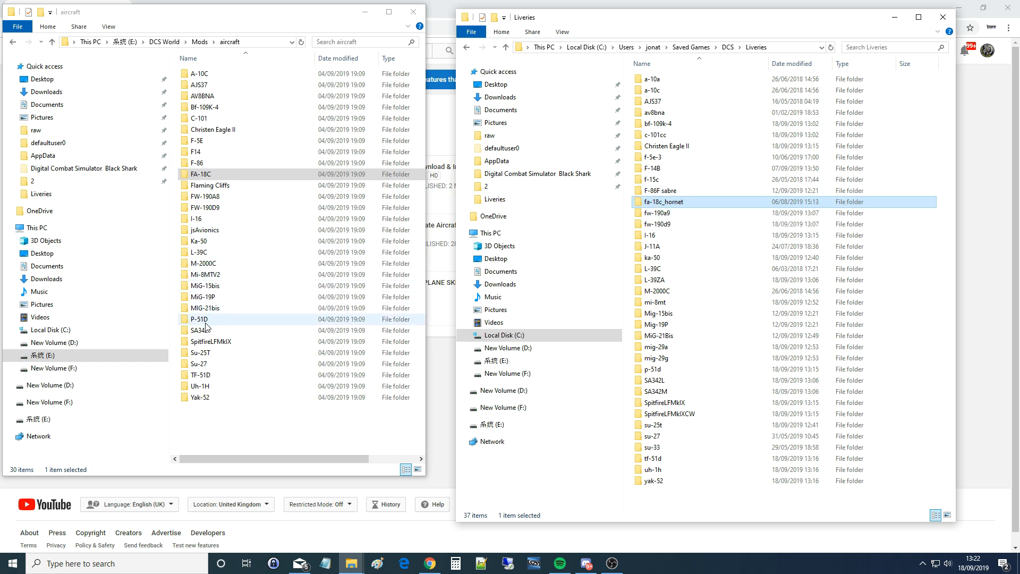
{"action": "left_click", "coordinate": [202, 330]}
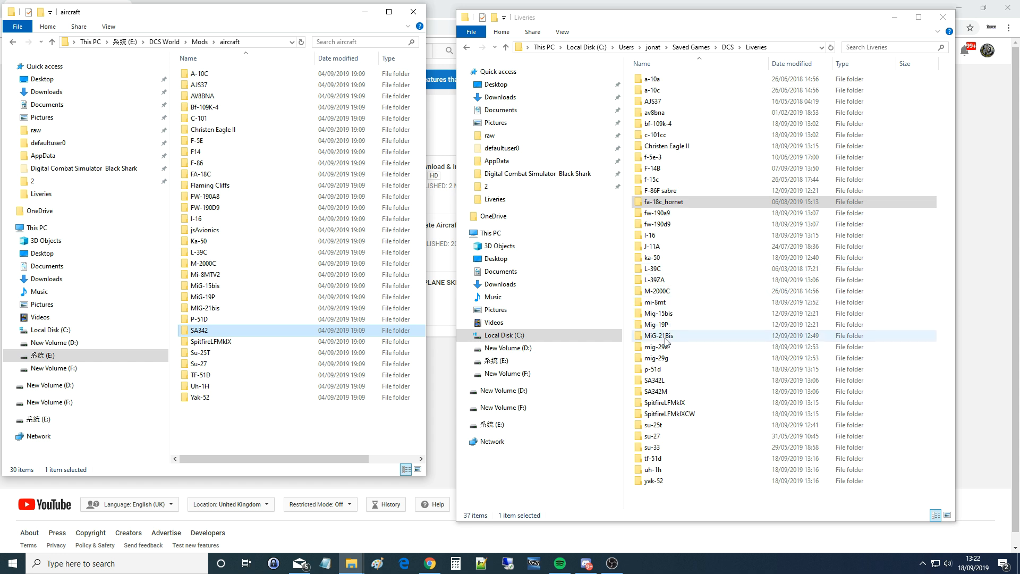
{"action": "left_click", "coordinate": [654, 380]}
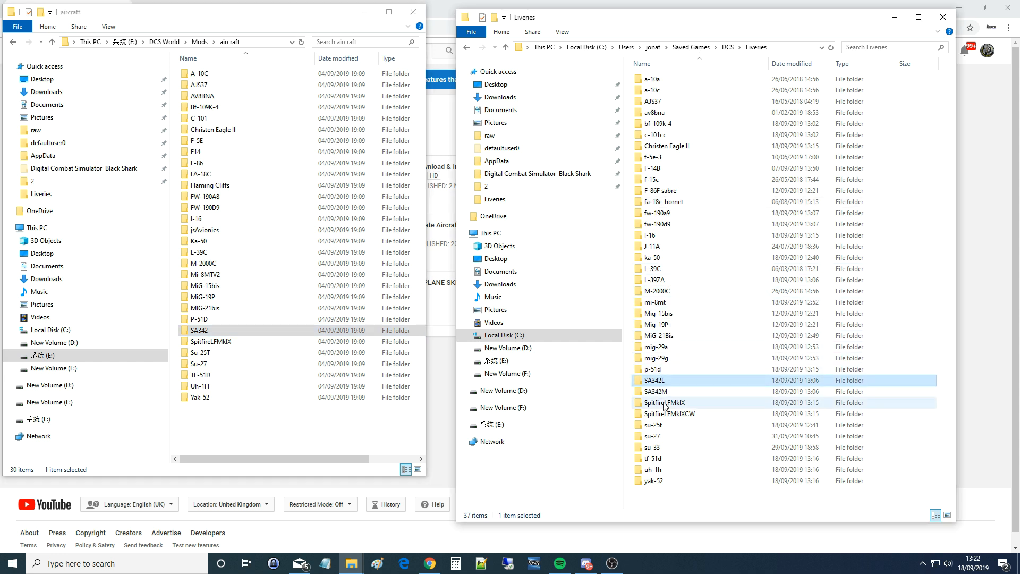
{"action": "left_click", "coordinate": [655, 391]}
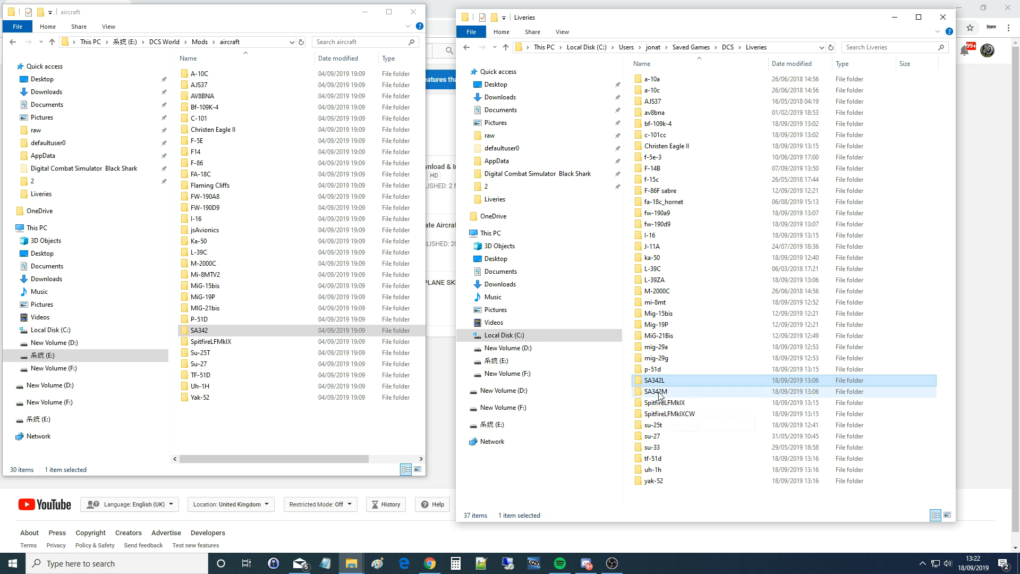
{"action": "left_click", "coordinate": [197, 163]}
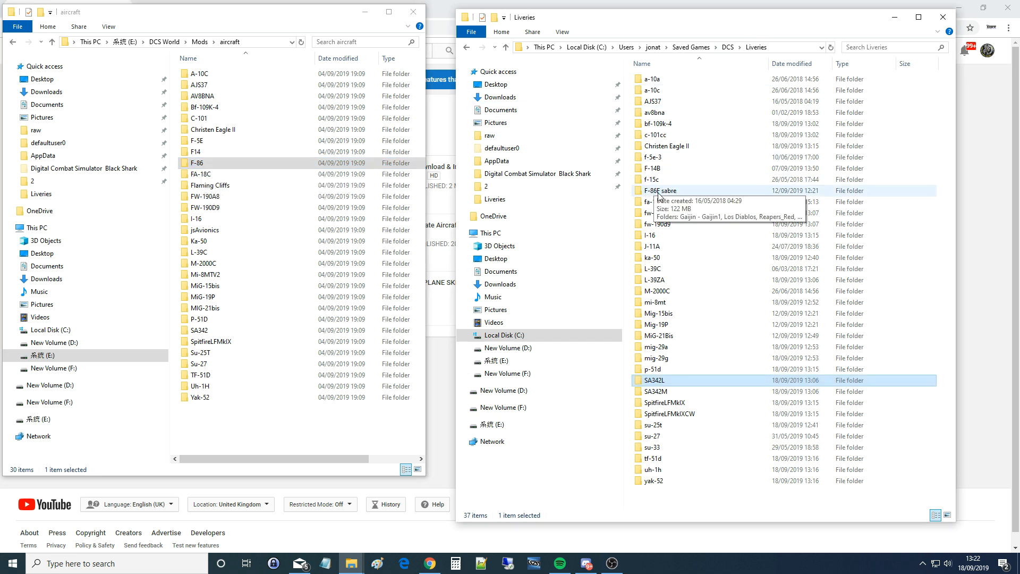
{"action": "mouse_move", "coordinate": [685, 196]}
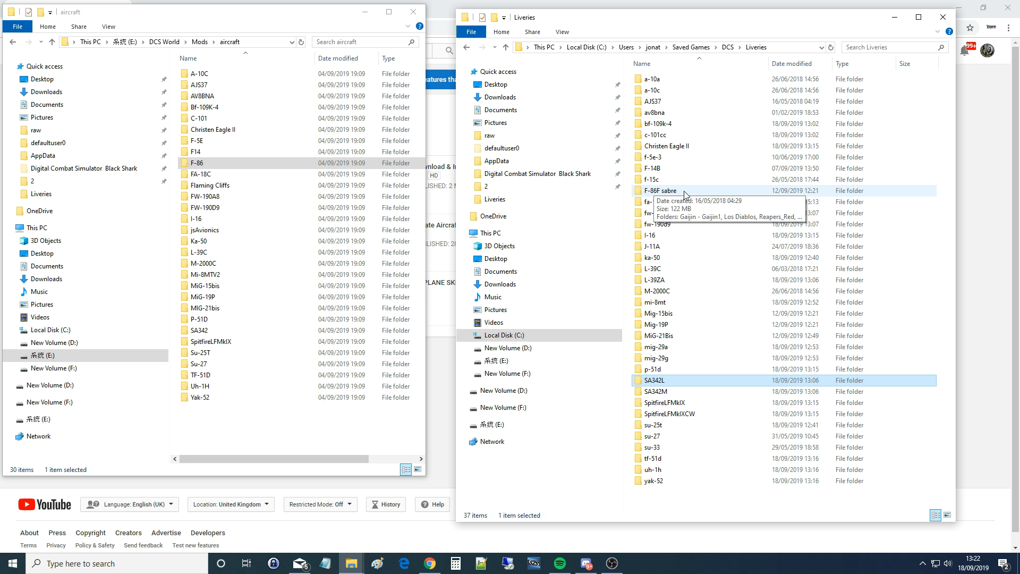
{"action": "left_click", "coordinate": [198, 118]}
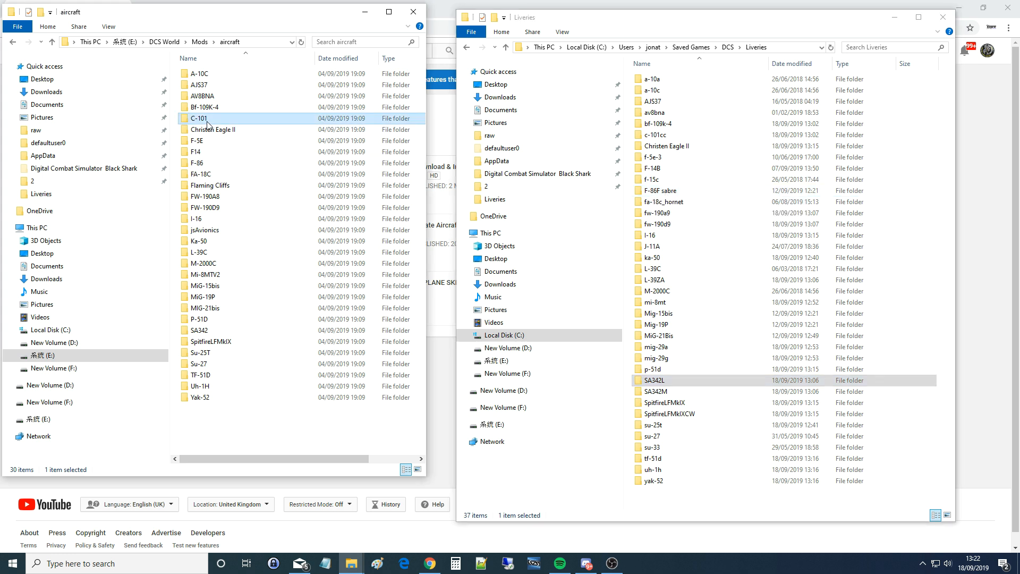
{"action": "left_click", "coordinate": [654, 135]}
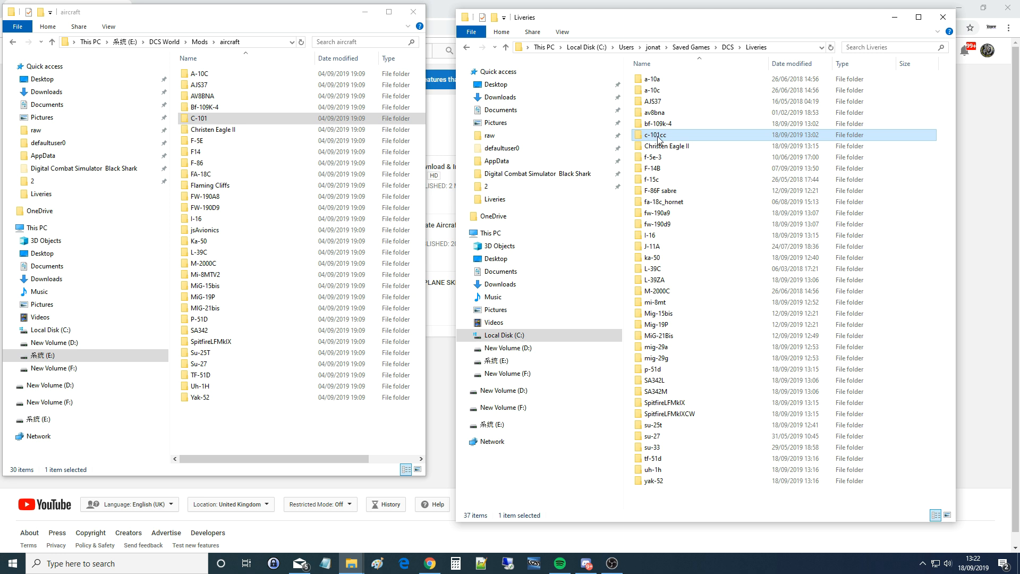
{"action": "mouse_move", "coordinate": [658, 136]}
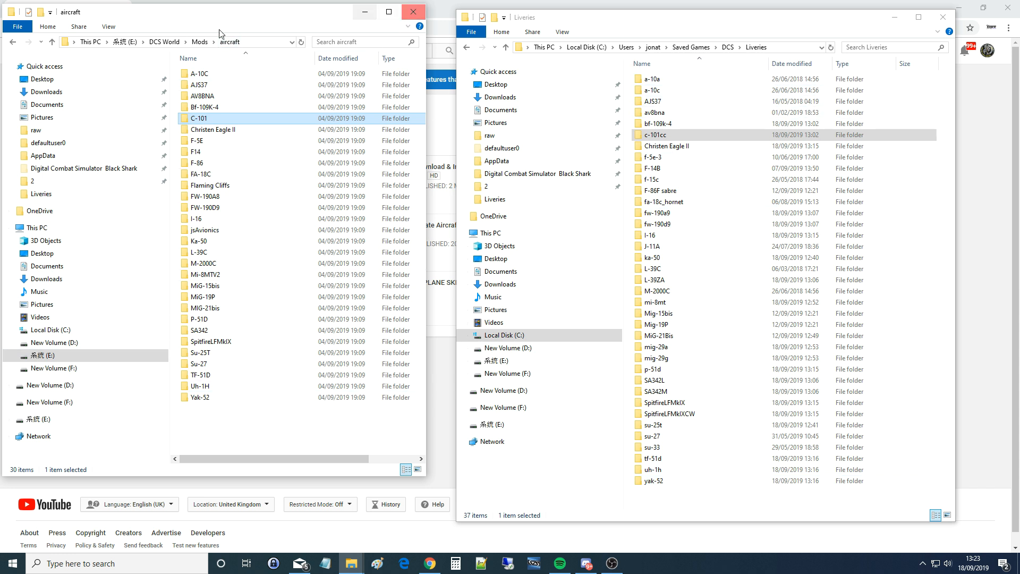
{"action": "mouse_move", "coordinate": [292, 104]}
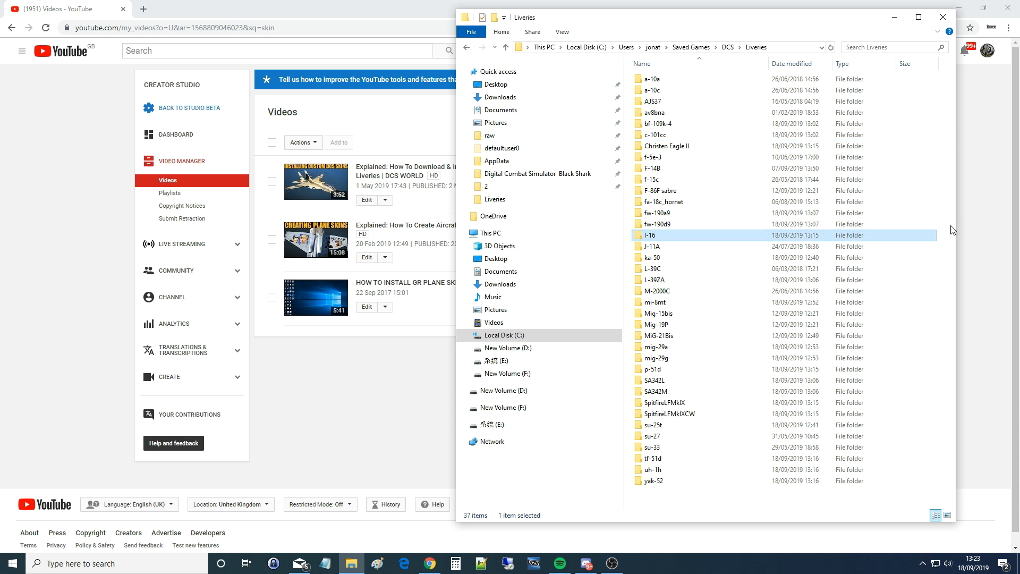
{"action": "mouse_move", "coordinate": [851, 505]}
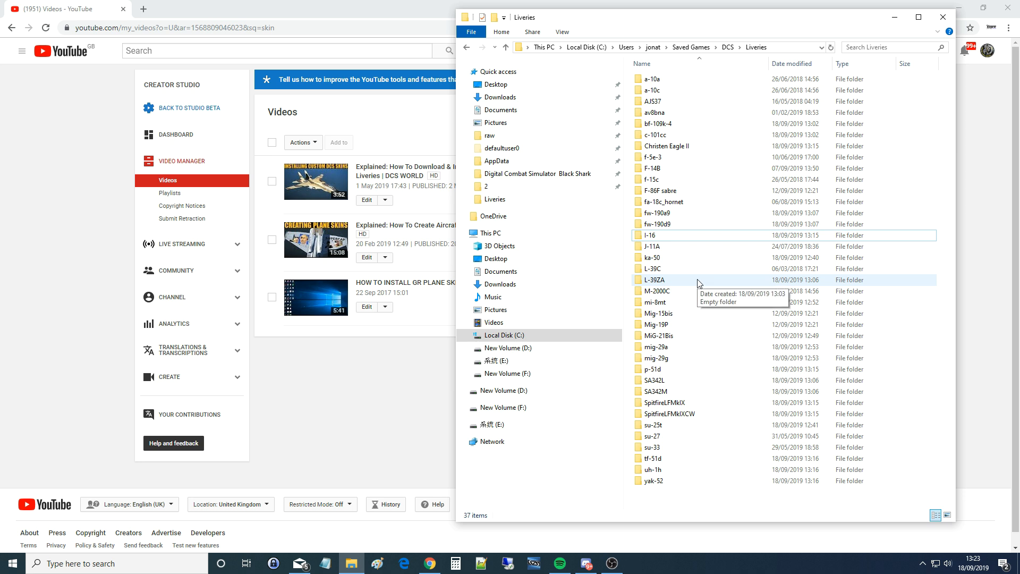
{"action": "mouse_move", "coordinate": [717, 58]}
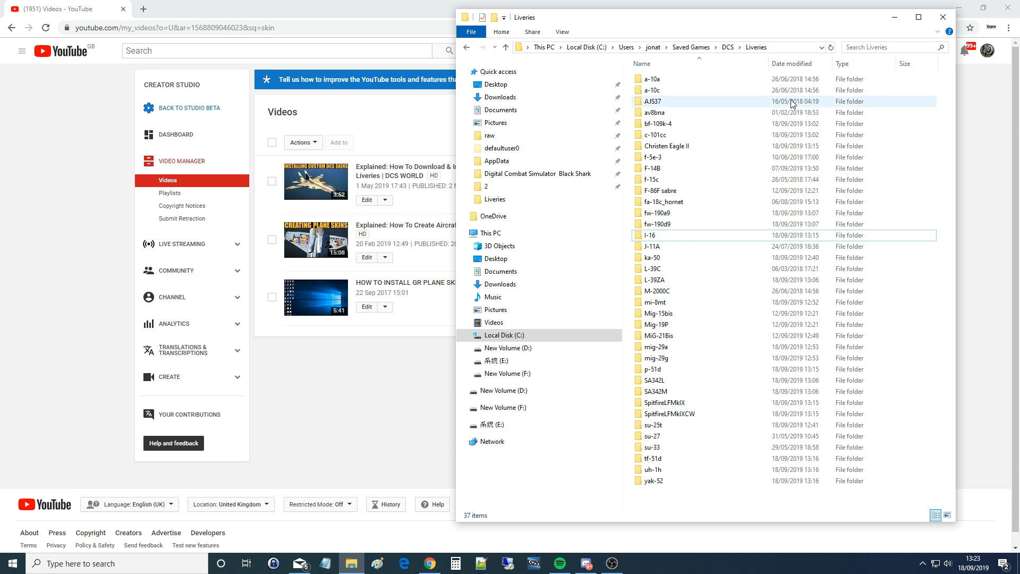
{"action": "mouse_move", "coordinate": [792, 63]}
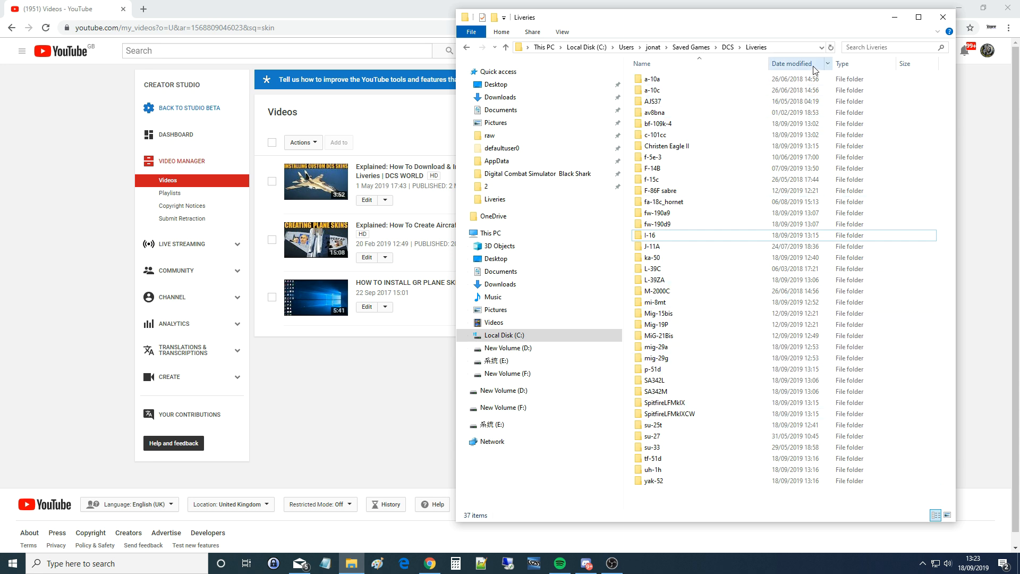